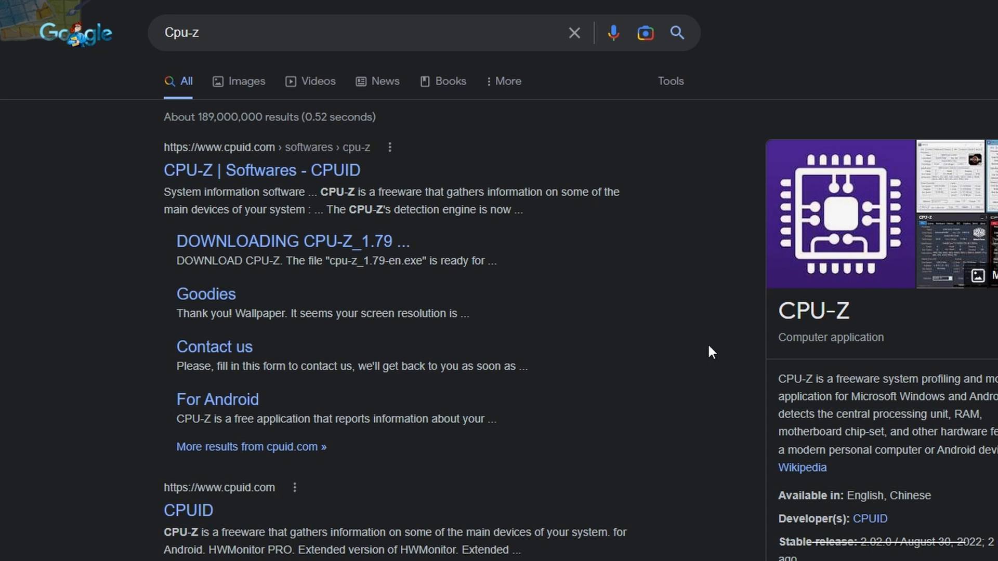
# Open the 'CPU-Z | Softwares - CPUID' result from the Google search
pyautogui.click(262, 170)
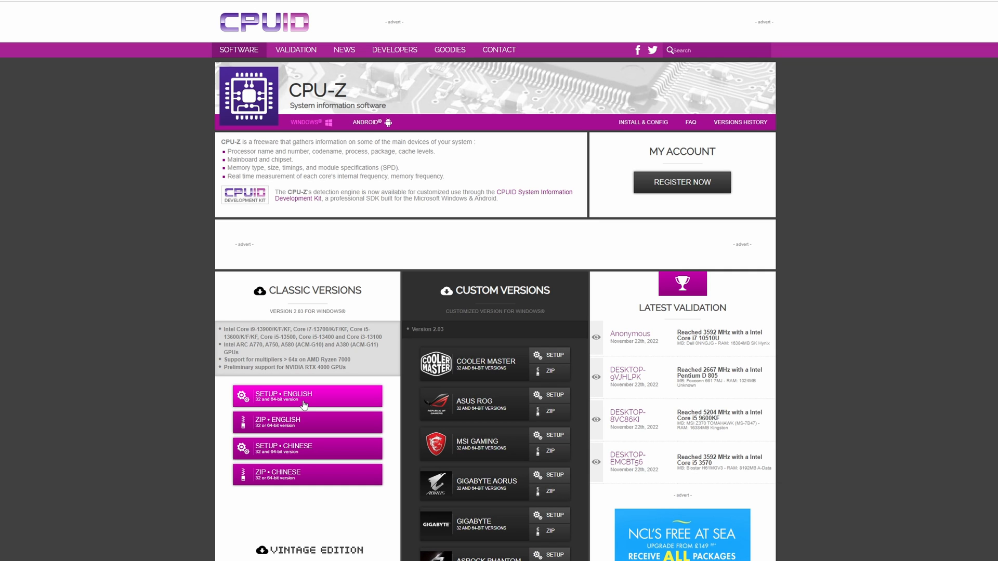
# Download the English CPU-Z 2.03 setup and install it to the default CPUID folder
pyautogui.click(307, 396)
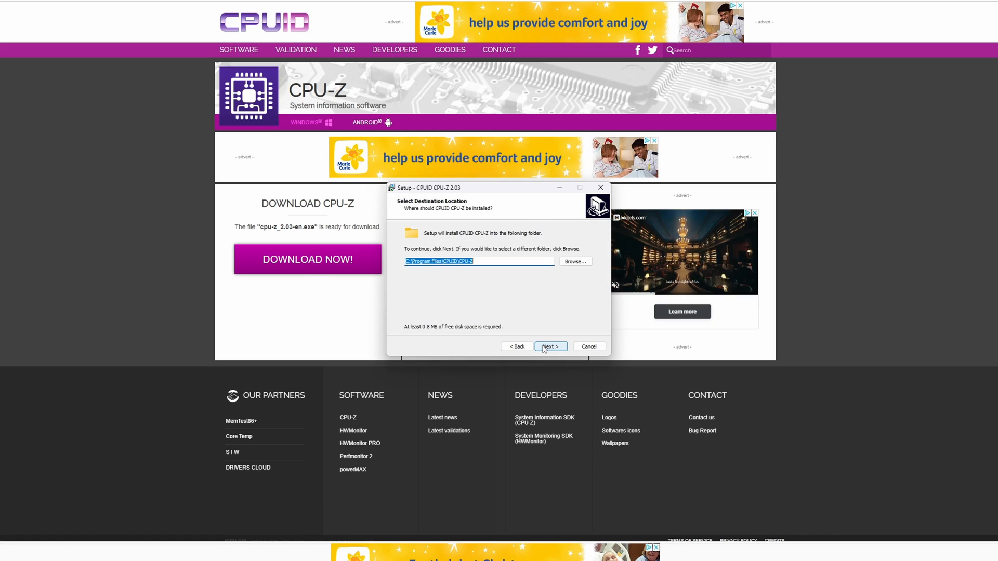
pyautogui.click(550, 346)
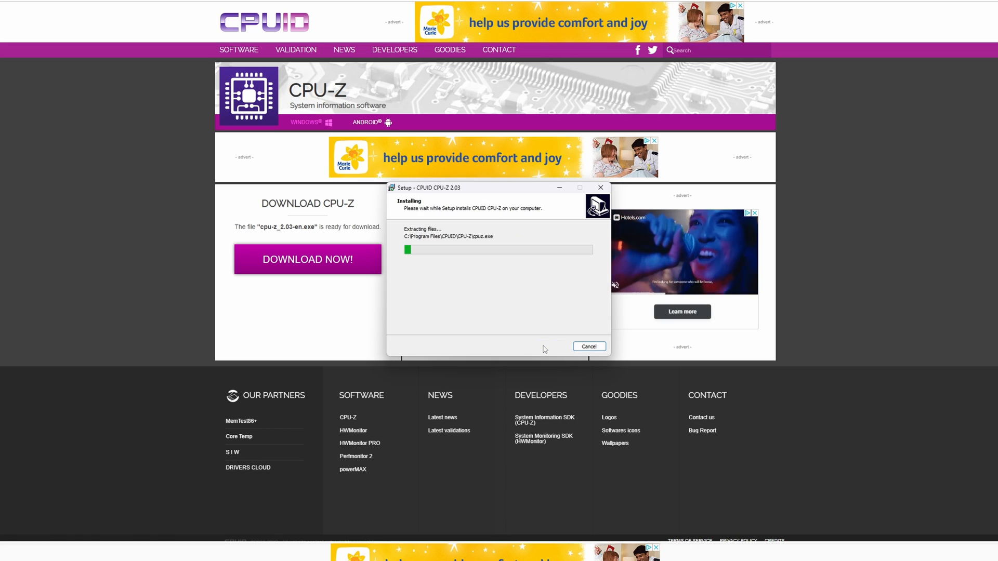